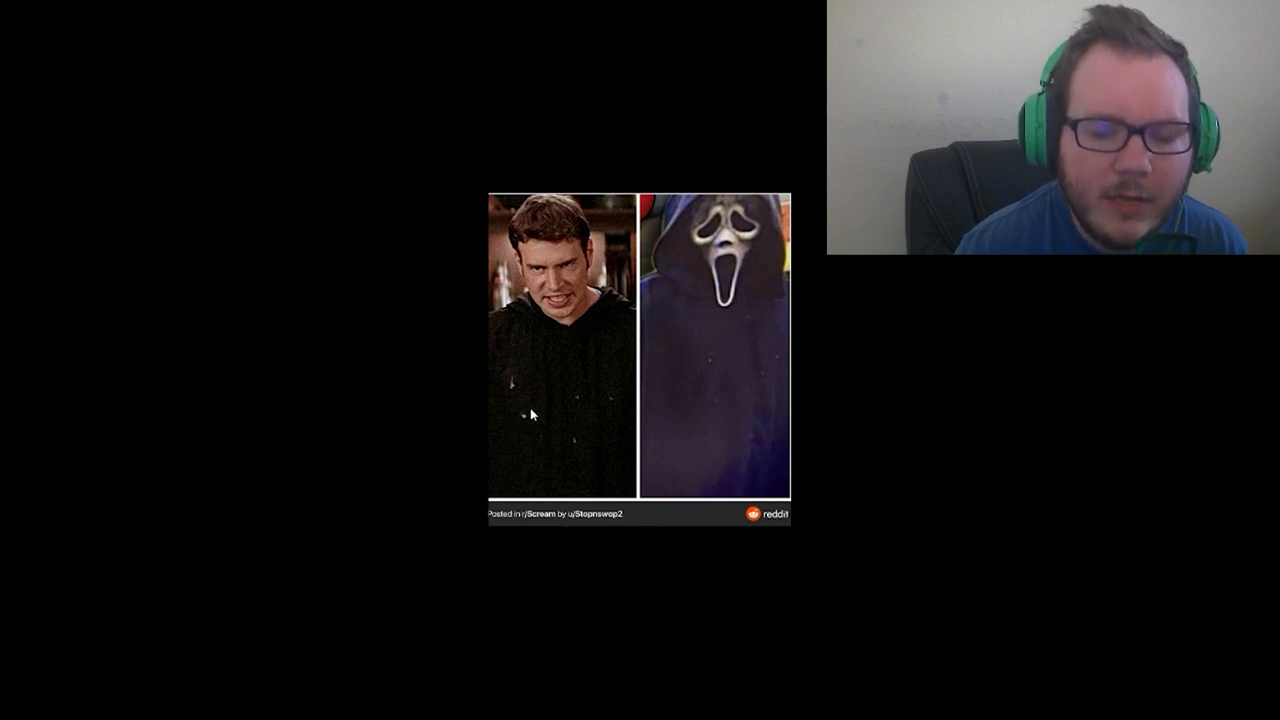
{"action": "mouse_move", "coordinate": [497, 375]}
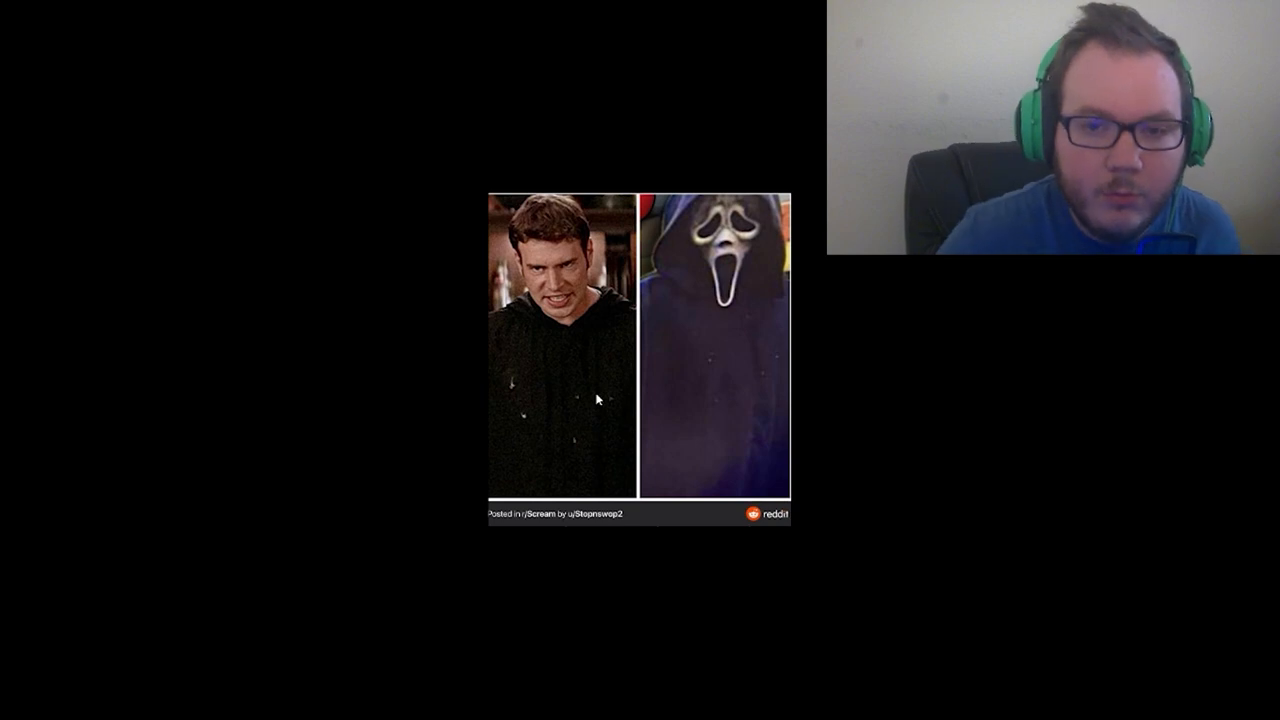
{"action": "mouse_move", "coordinate": [697, 358]}
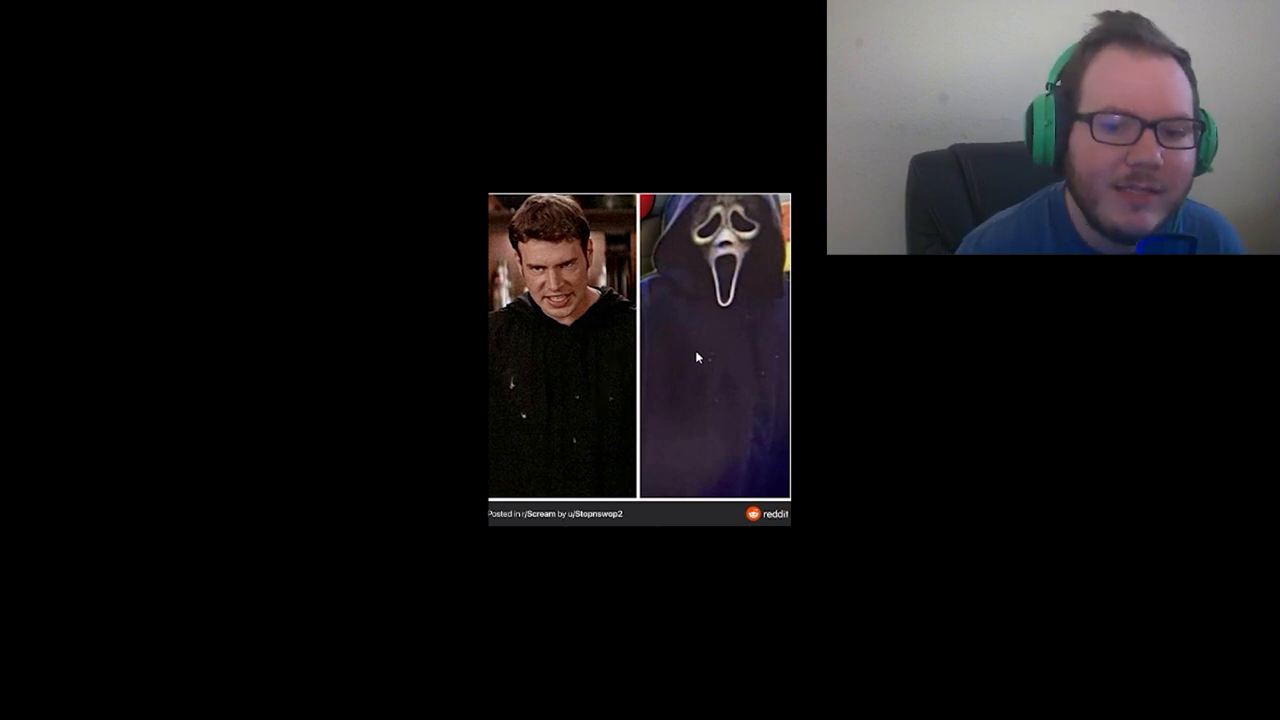
{"action": "mouse_move", "coordinate": [783, 397]}
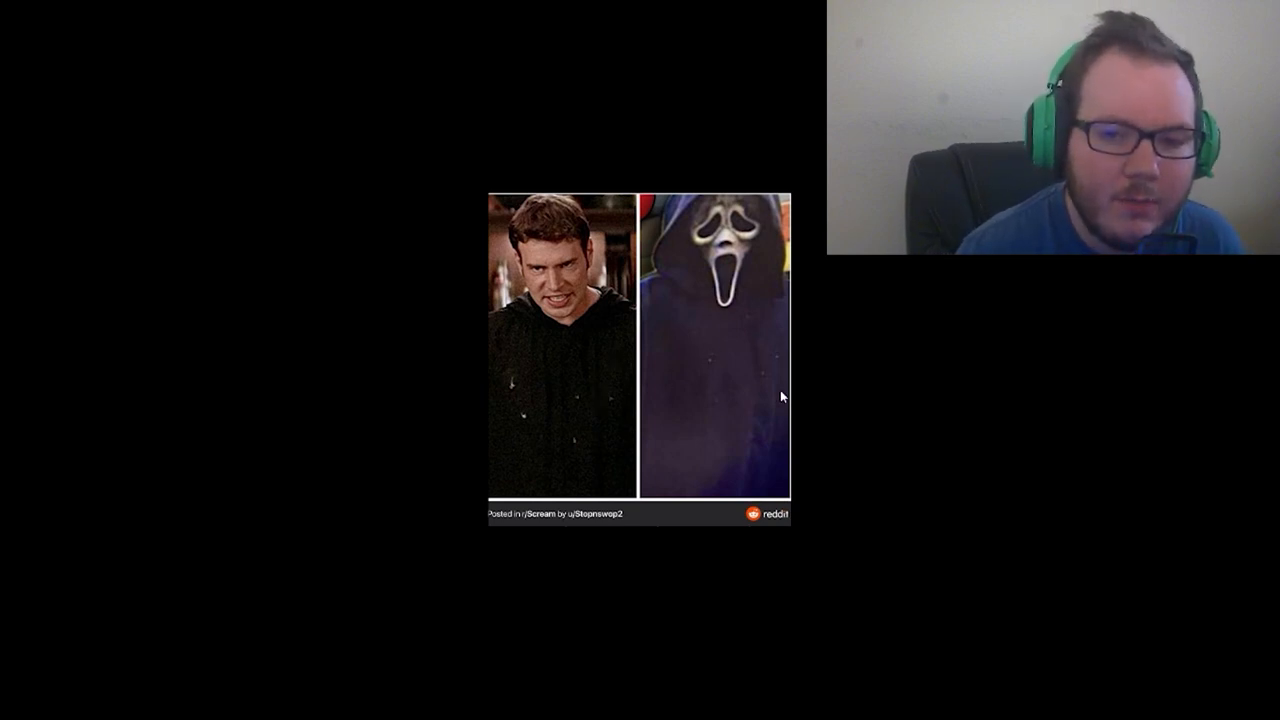
{"action": "mouse_move", "coordinate": [685, 357]}
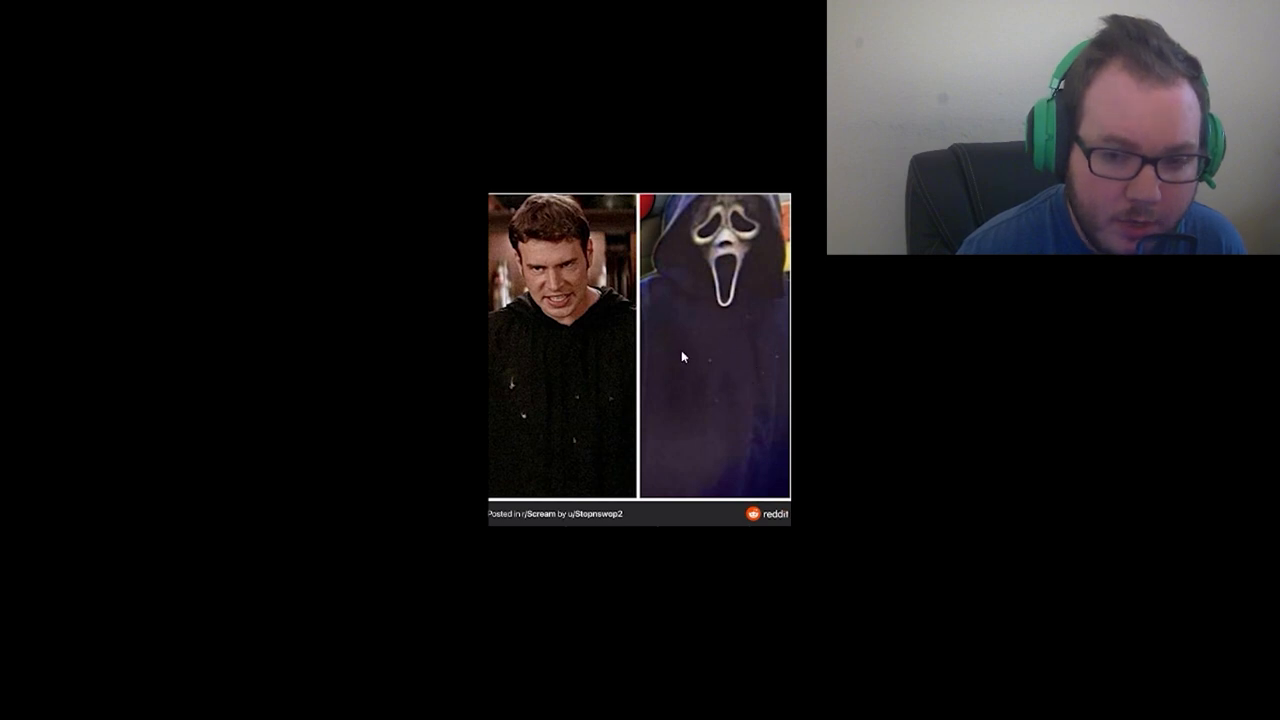
{"action": "mouse_move", "coordinate": [699, 352]}
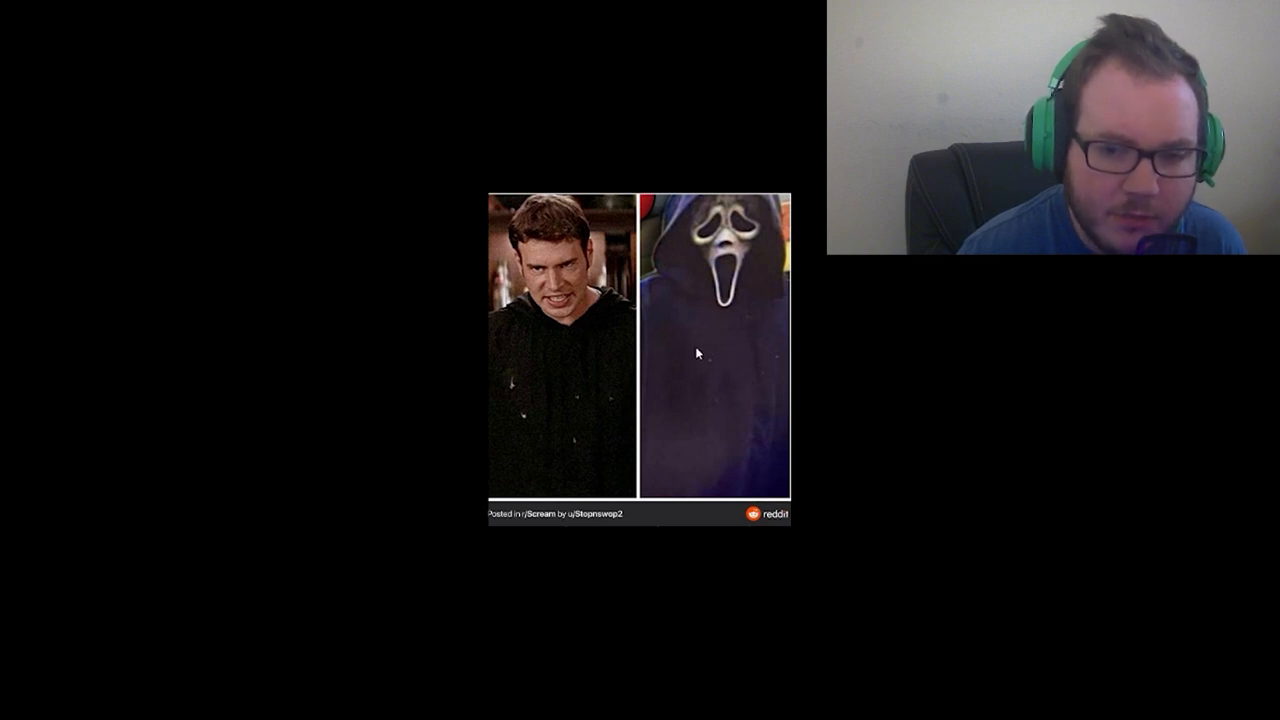
{"action": "mouse_move", "coordinate": [715, 352]}
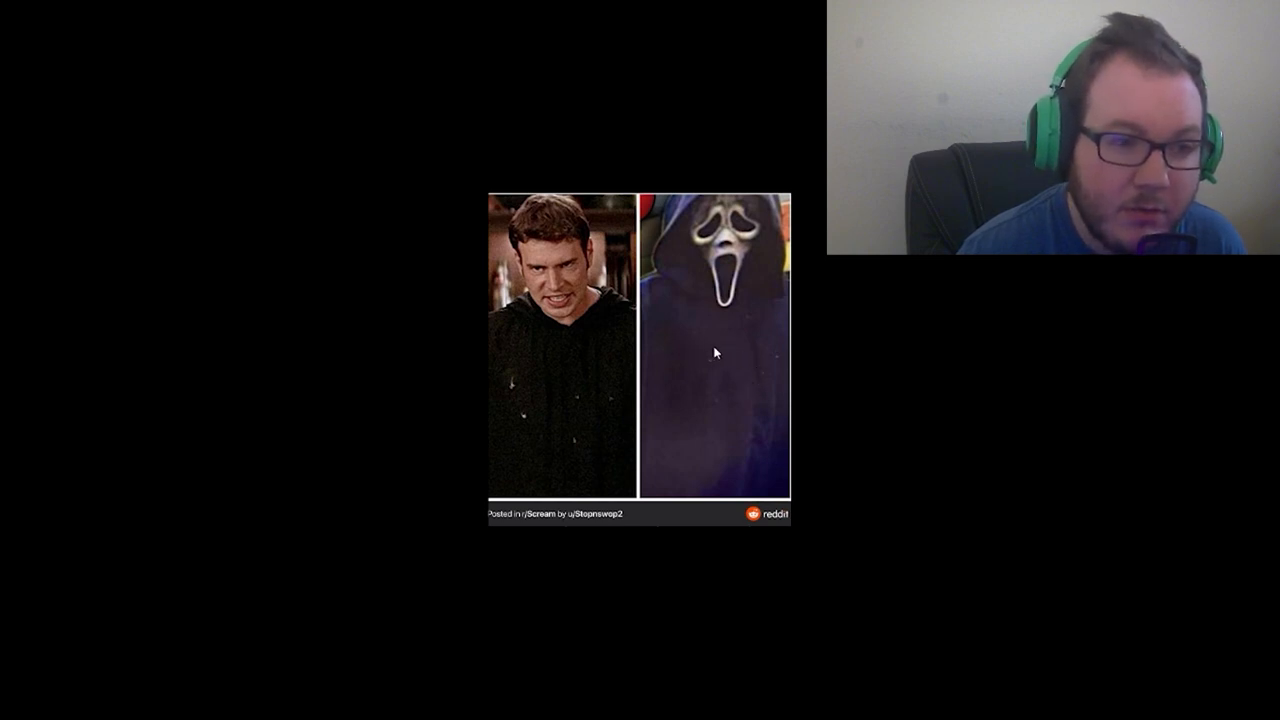
{"action": "mouse_move", "coordinate": [927, 271]}
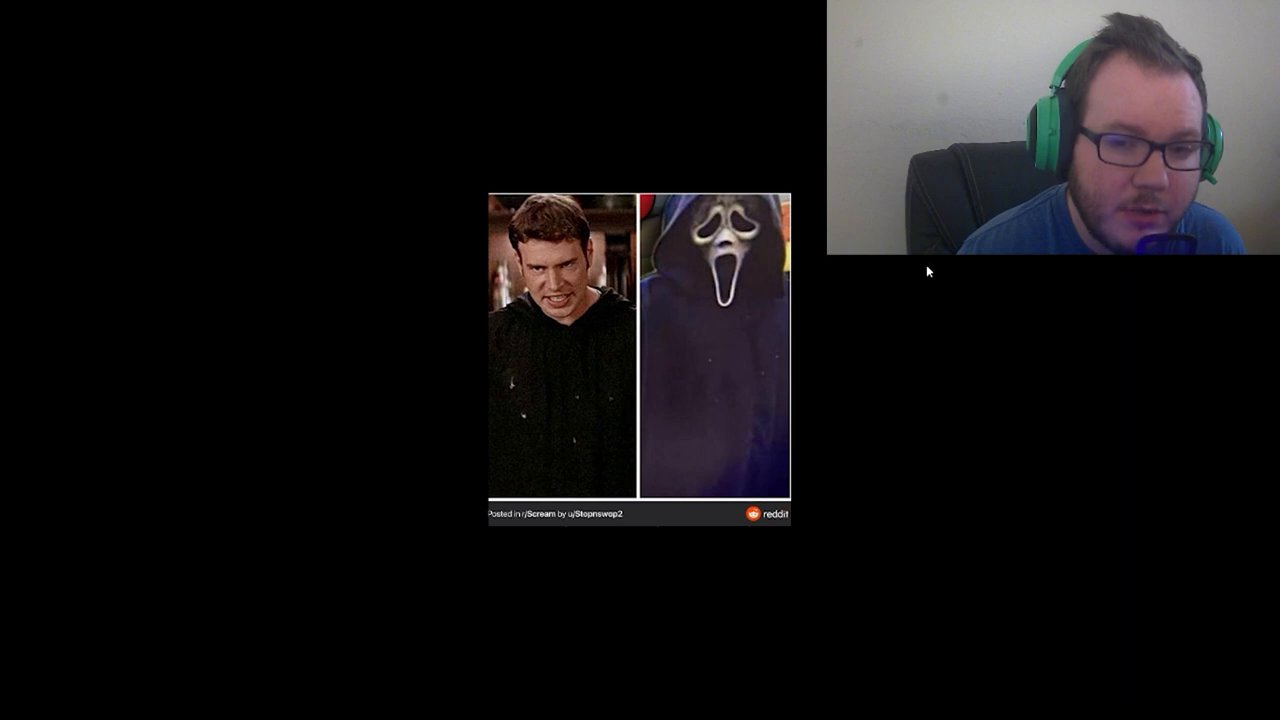